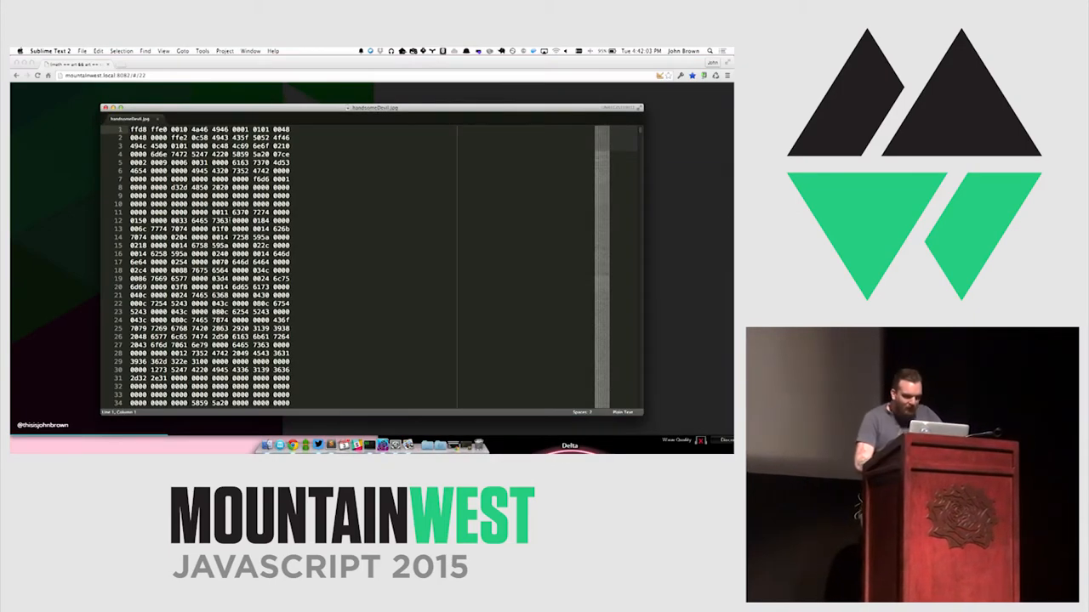
Scroll down through the JPEG's raw hexadecimal bytes in Sublime Text 2.
{"action": "scroll", "scroll_direction": "down", "scroll_amount": 3}
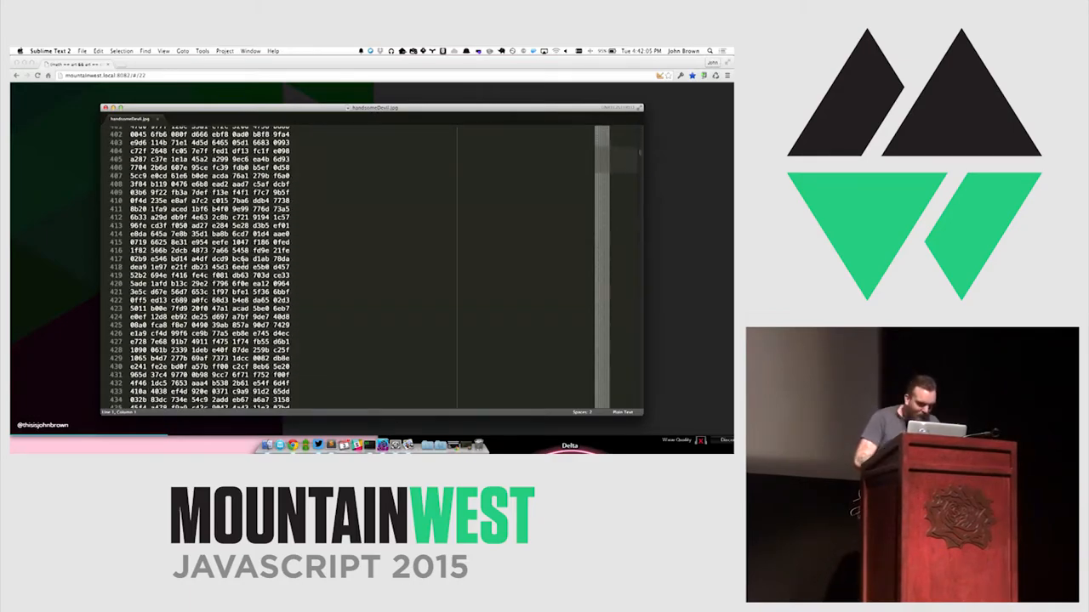
{"action": "scroll", "scroll_direction": "down", "scroll_amount": 3}
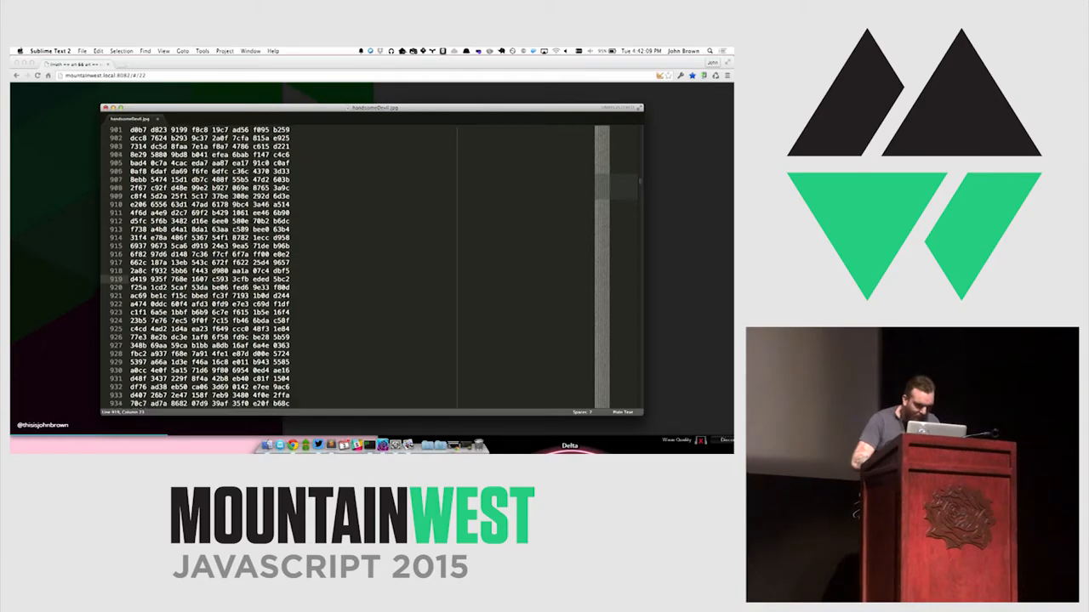
{"action": "scroll", "scroll_direction": "down", "scroll_amount": 3}
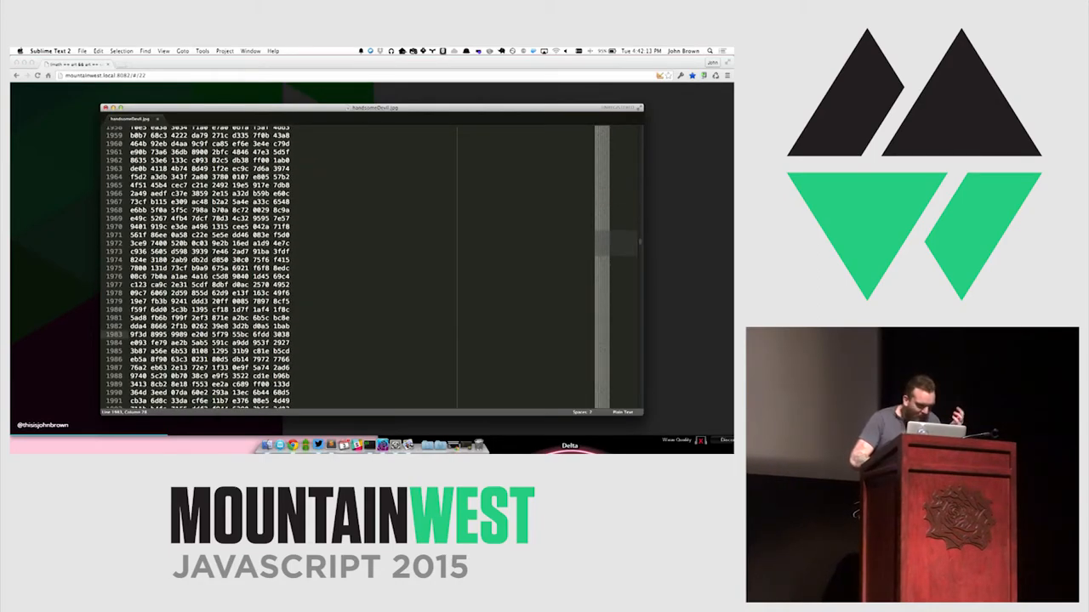
{"action": "scroll", "scroll_direction": "down", "scroll_amount": 3}
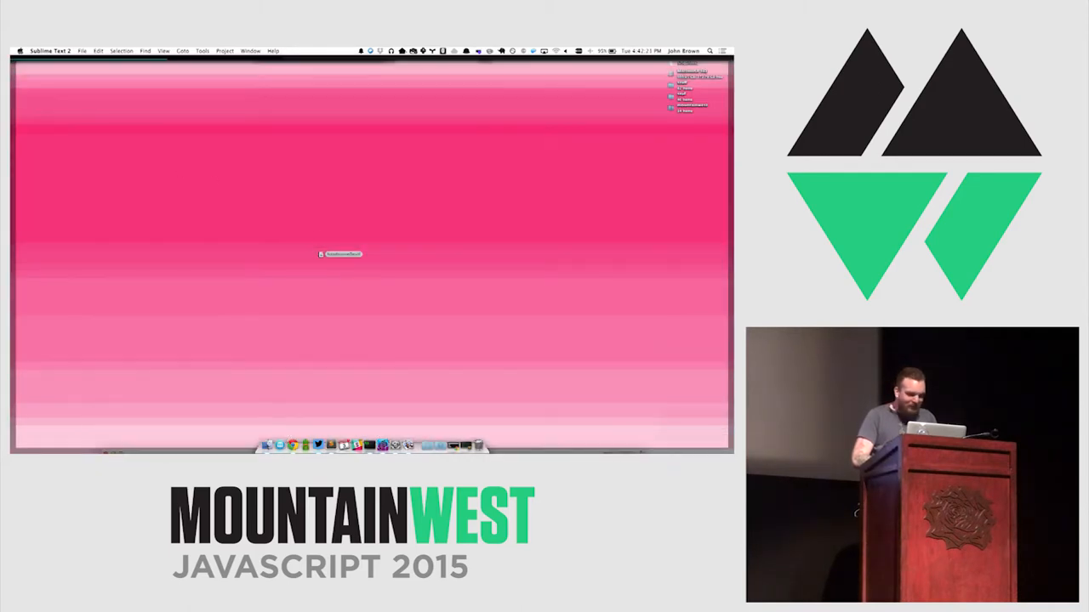
Reopen the desktop image file so its hex dump shows in Sublime Text 2.
{"action": "double_click", "coordinate": [340, 253]}
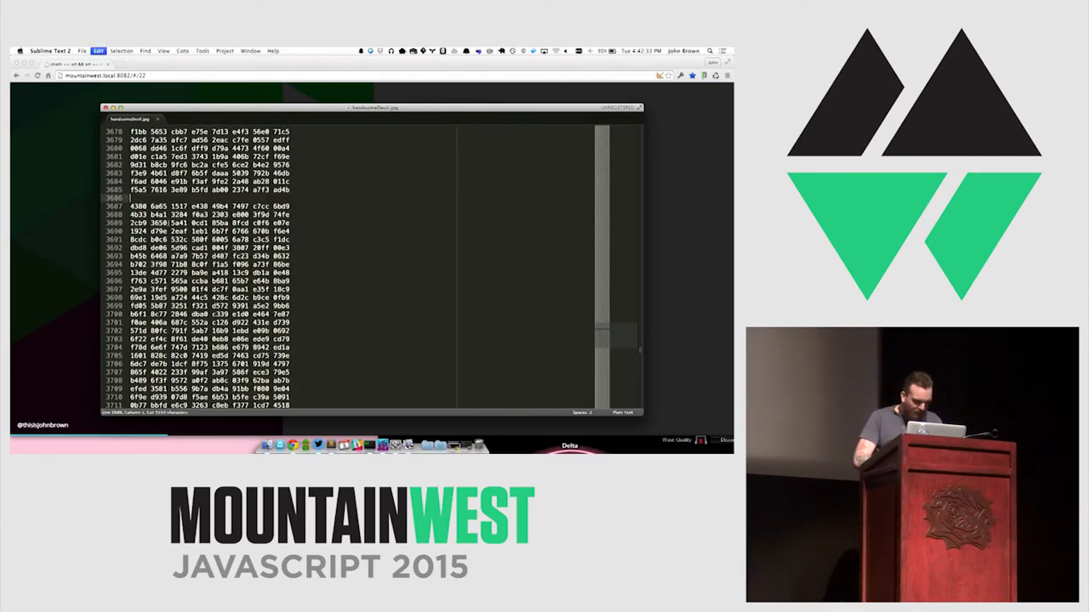
Scroll back up and down through the hex dump before leaving it for the desktop.
{"action": "scroll", "scroll_direction": "up", "scroll_amount": 3}
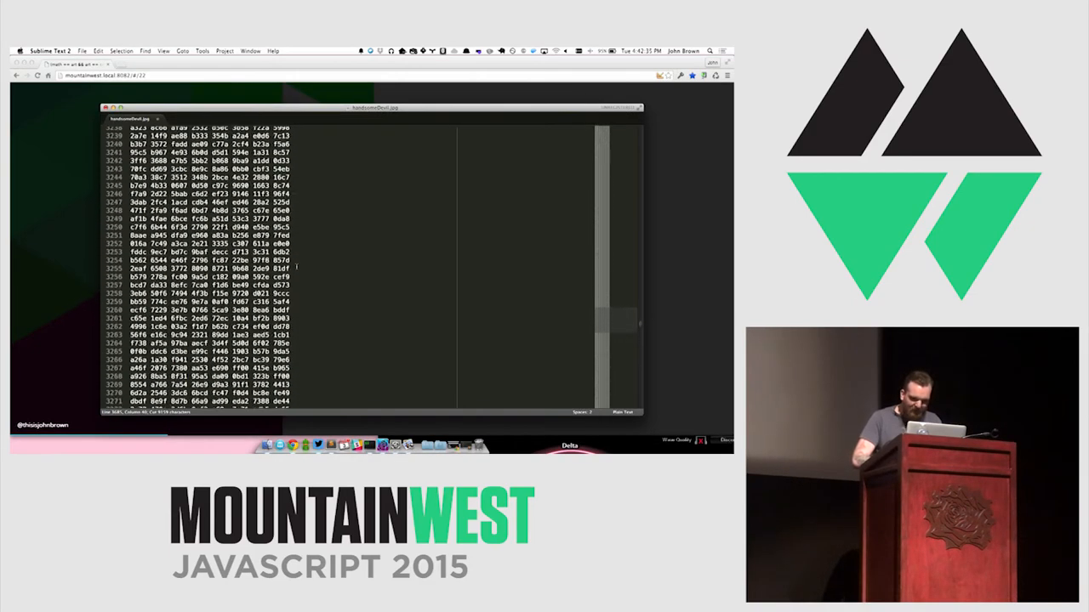
{"action": "scroll", "scroll_direction": "up", "scroll_amount": 3}
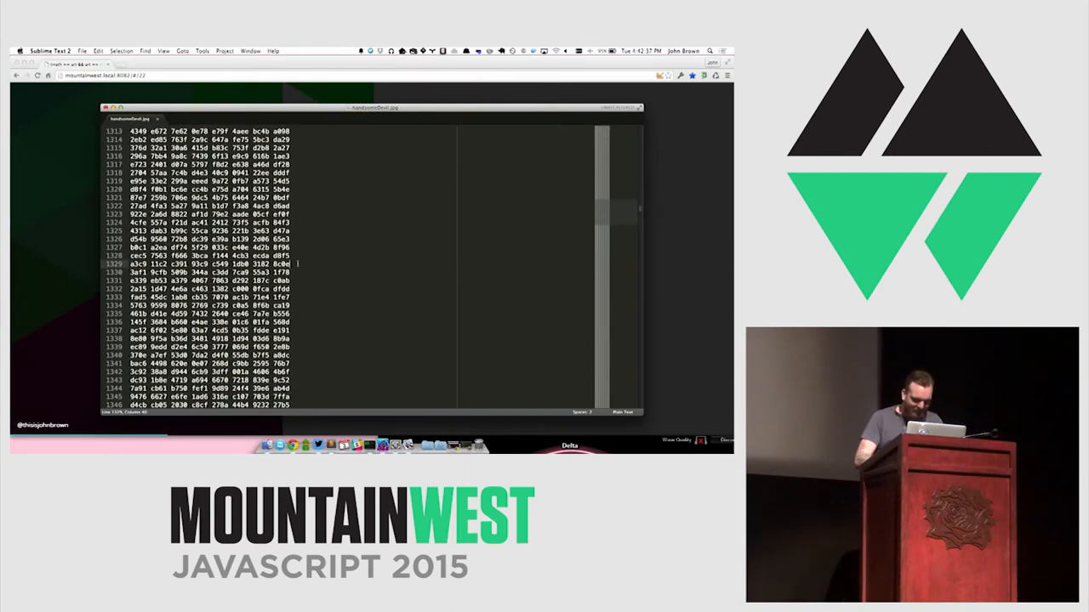
{"action": "scroll", "scroll_direction": "down", "scroll_amount": 3}
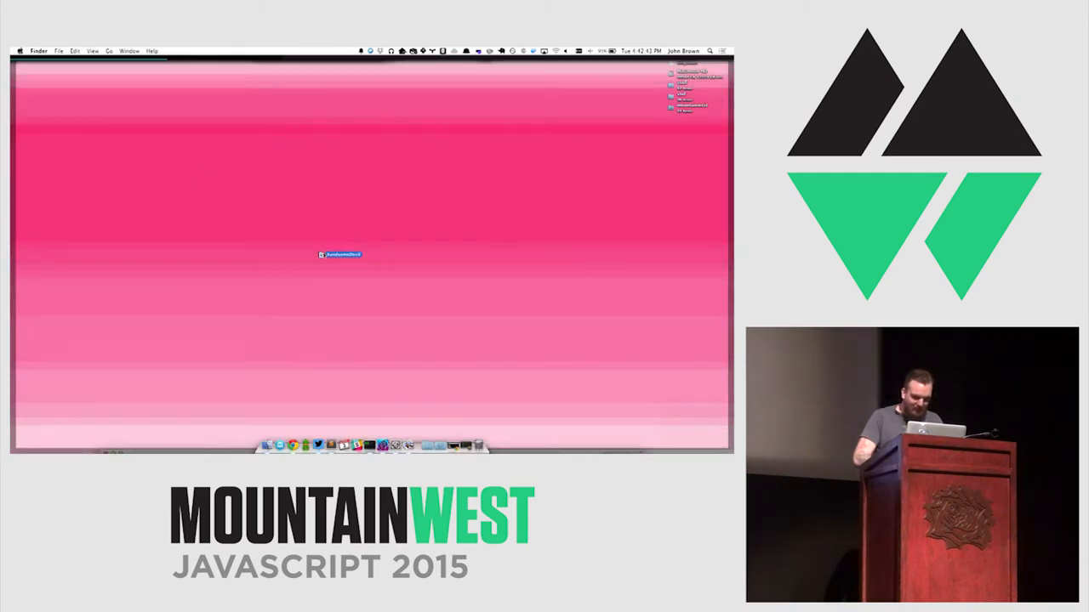
{"action": "double_click", "coordinate": [341, 255]}
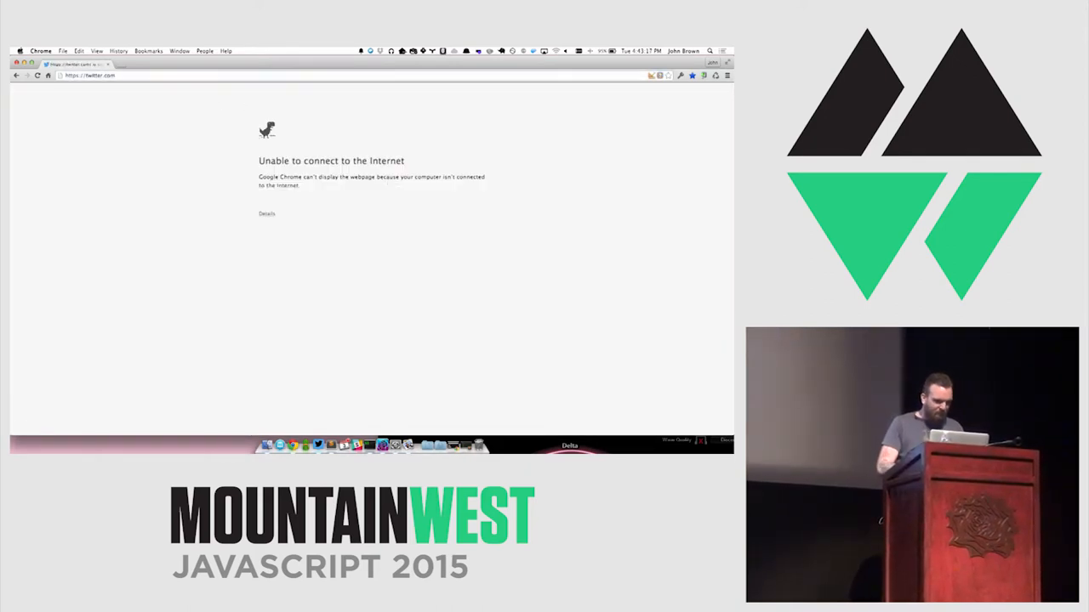
Retry the twitter.com address until the home timeline replaces the connection error.
{"action": "left_click", "coordinate": [555, 51]}
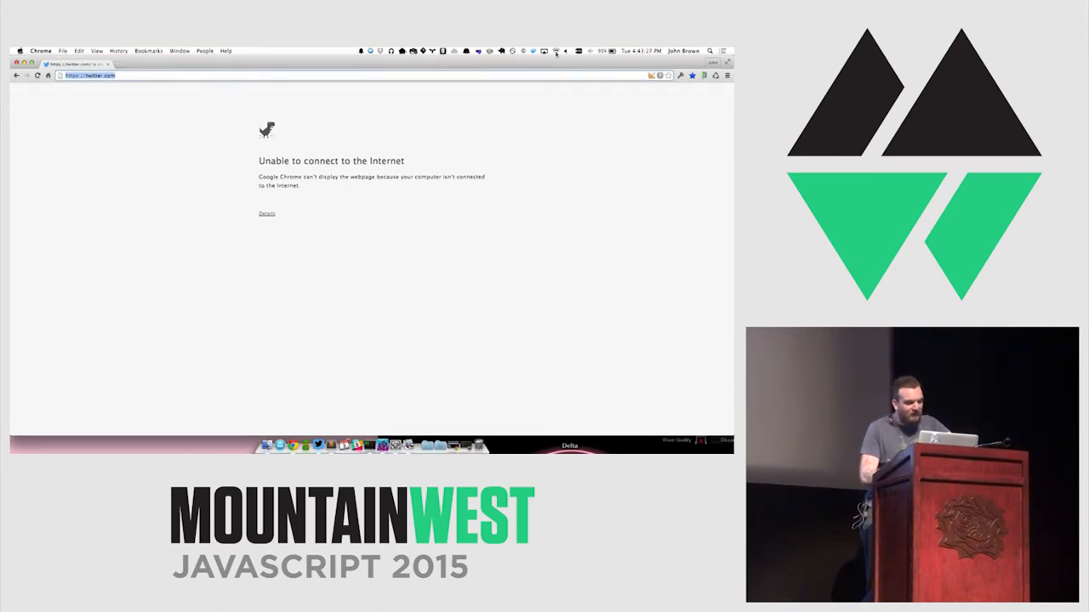
{"action": "left_click", "coordinate": [555, 51]}
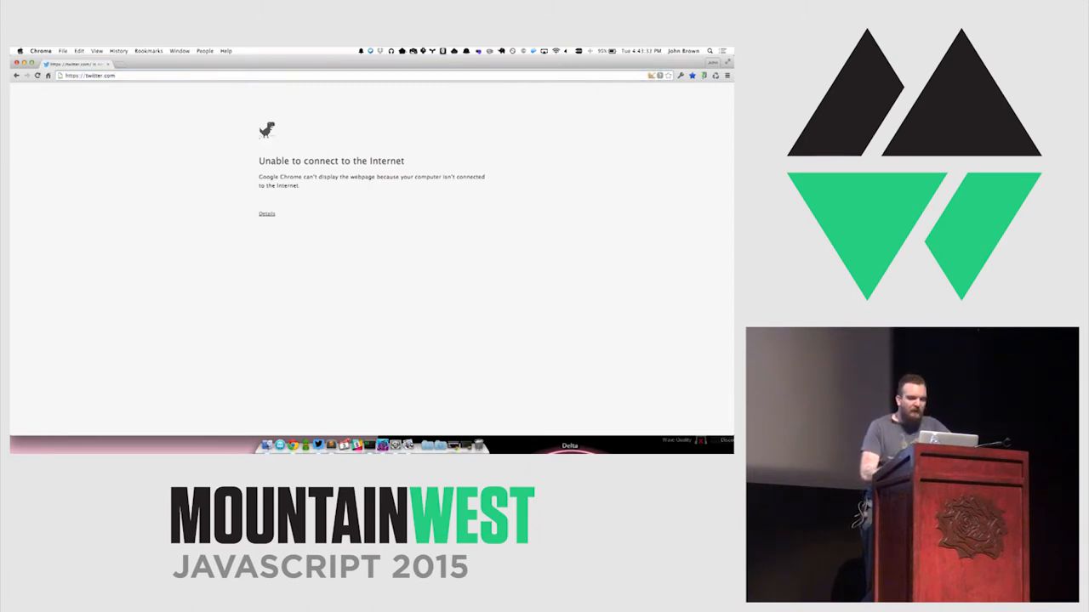
{"action": "left_click", "coordinate": [542, 51]}
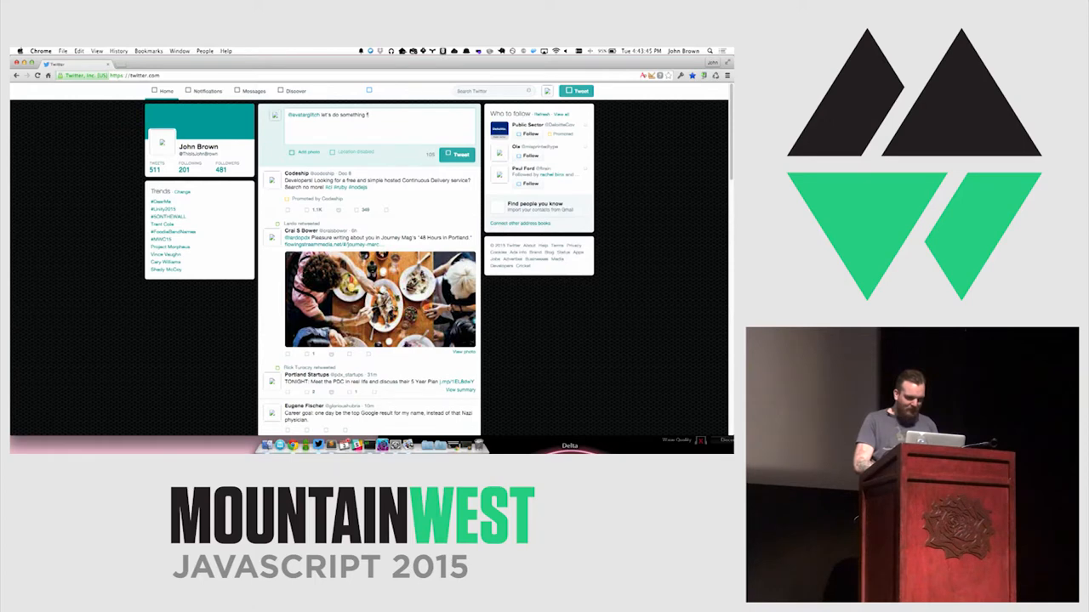
Finish the tweet with the word 'fun' and post it to the timeline.
{"action": "type", "text": "fun,"}
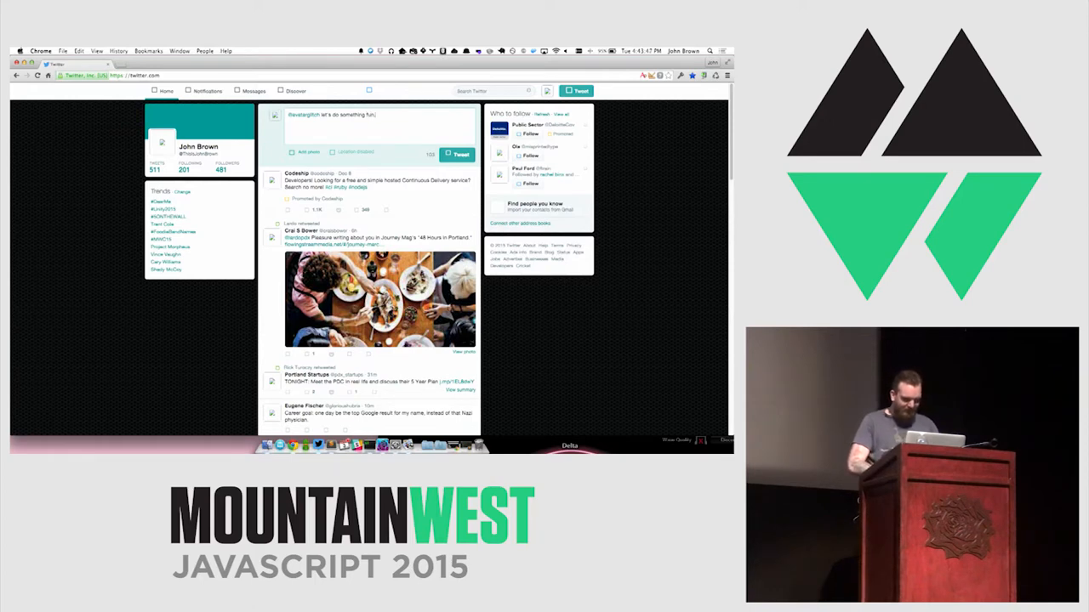
{"action": "left_click", "coordinate": [456, 153]}
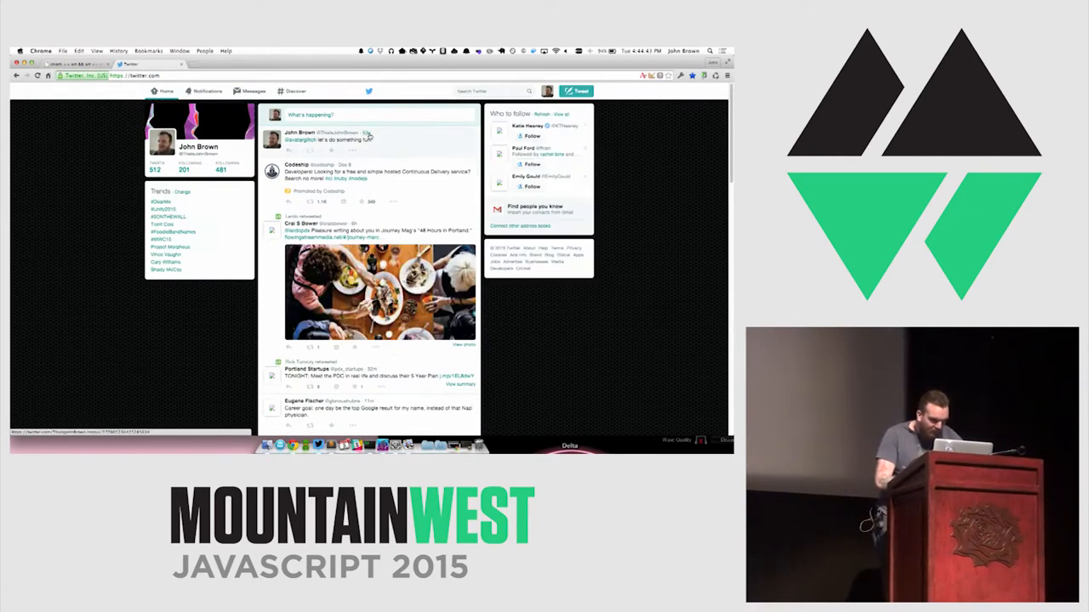
{"action": "left_click", "coordinate": [332, 140]}
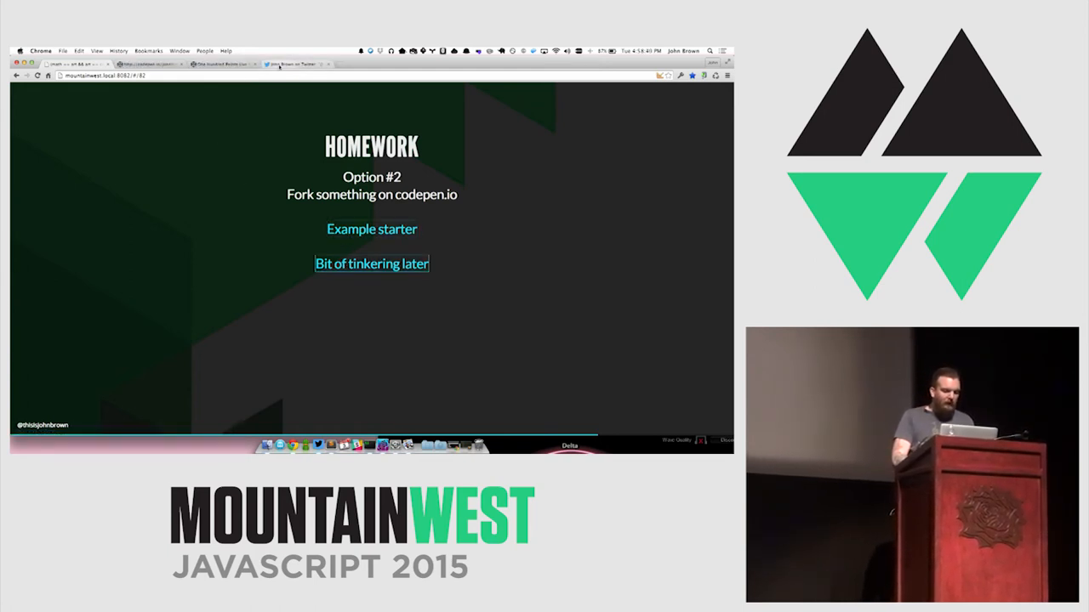
Advance to the Homework Option #4 slide about submitting to uncontext and point to its demo link.
{"action": "left_click", "coordinate": [371, 264]}
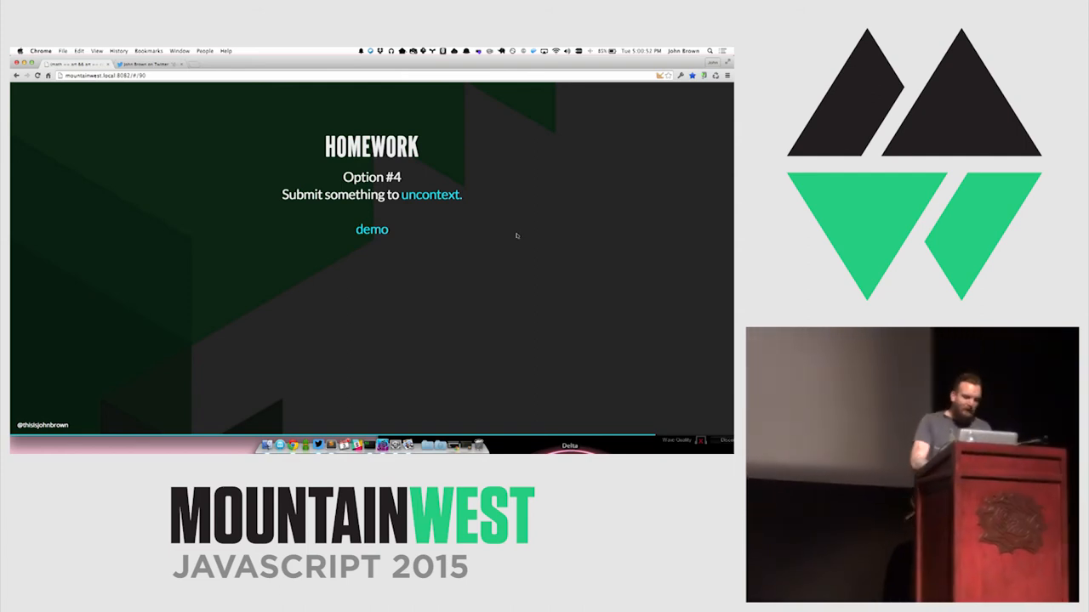
{"action": "left_click", "coordinate": [370, 228]}
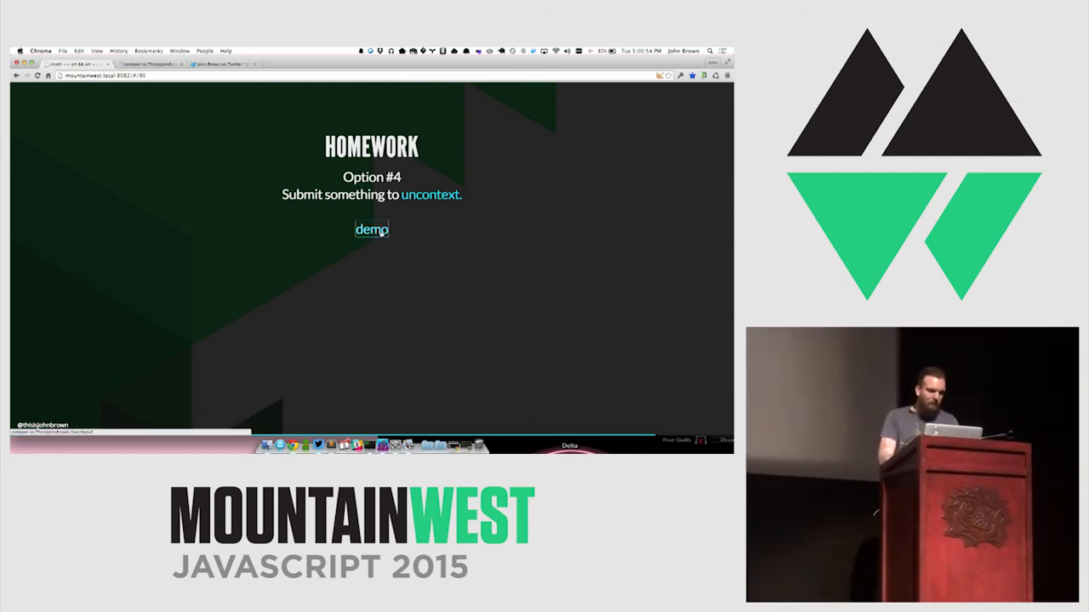